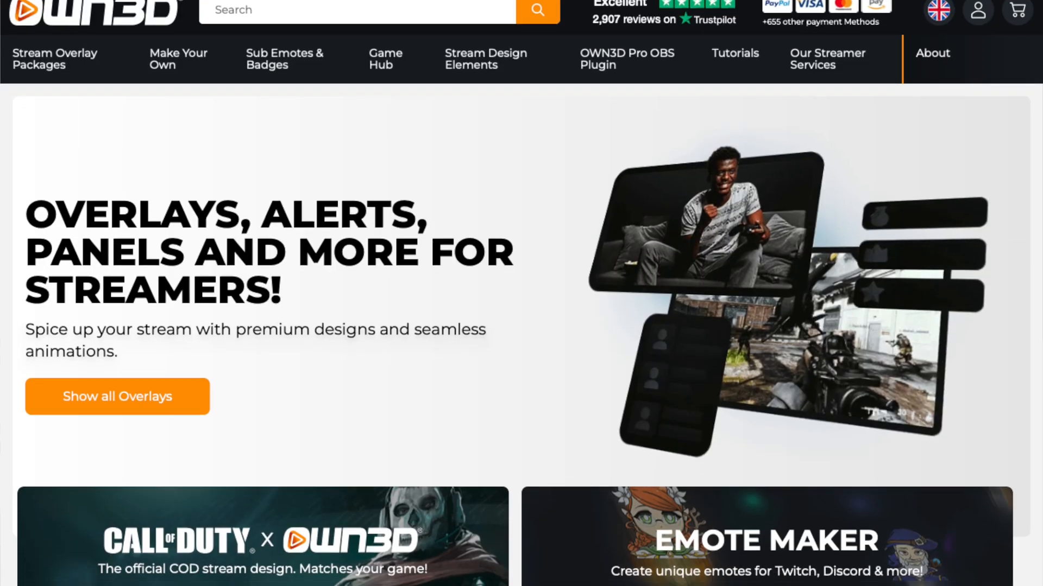
Step: Browse the OWN3D homepage listings and go to the Twitch Sub Emotes & Badges collection
scroll(down, 3)
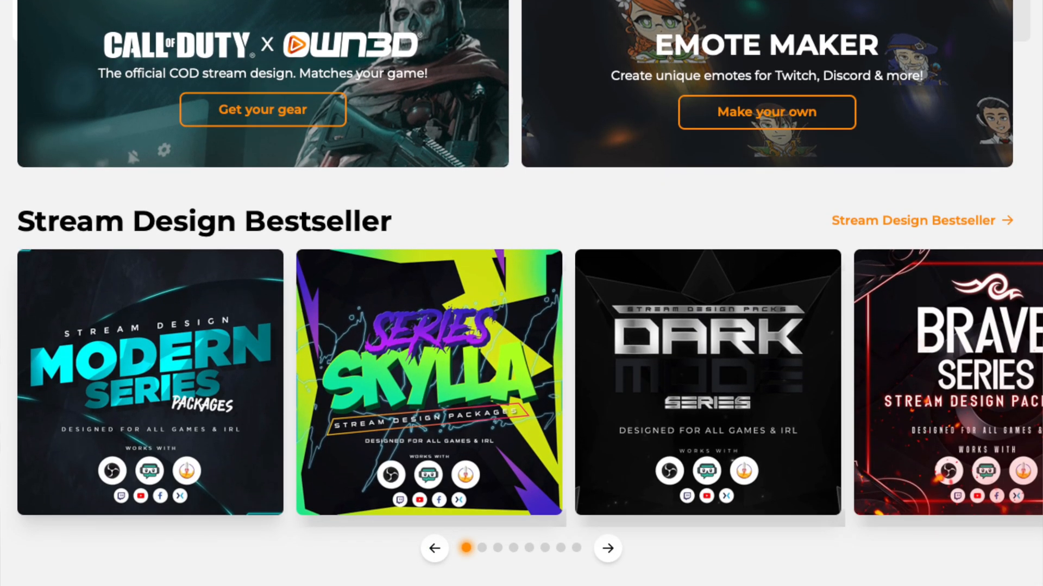
scroll(down, 3)
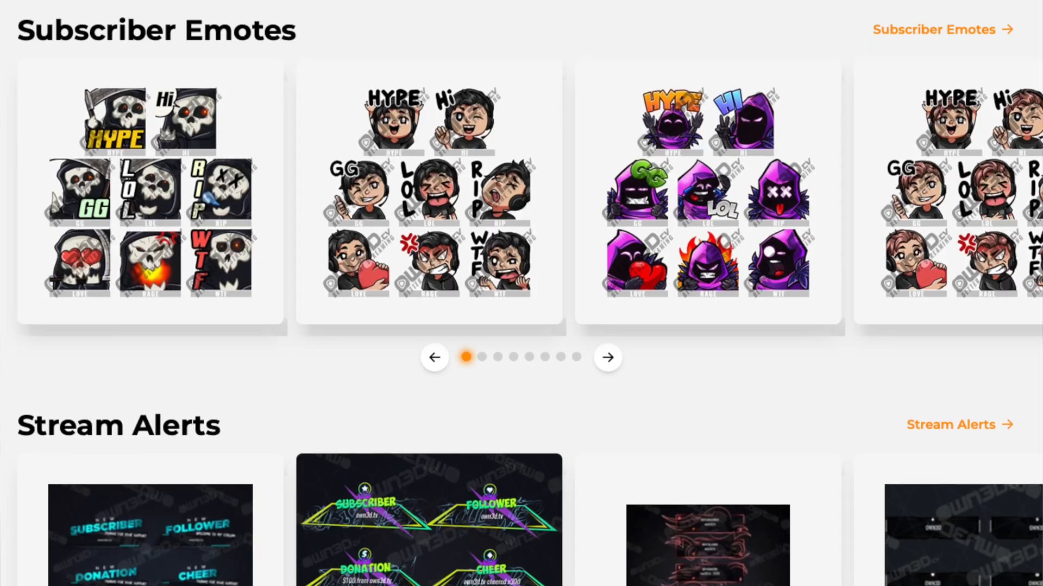
scroll(down, 3)
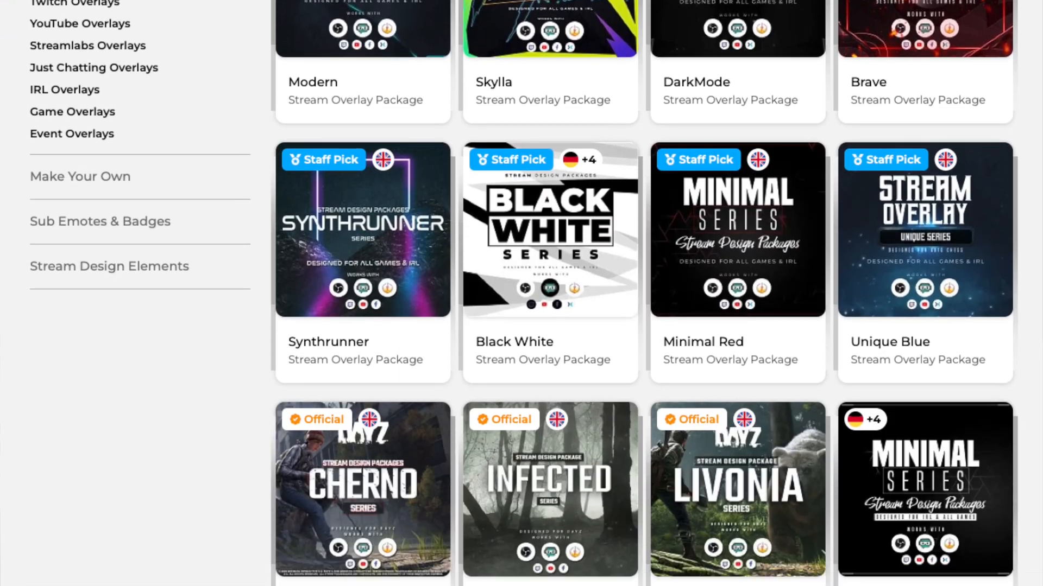
click(100, 222)
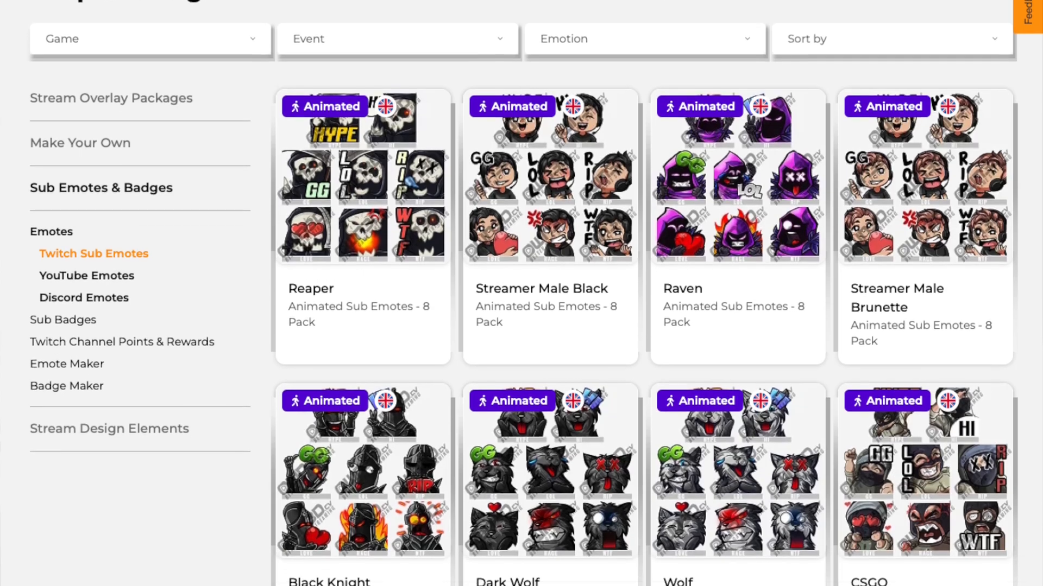
scroll(down, 3)
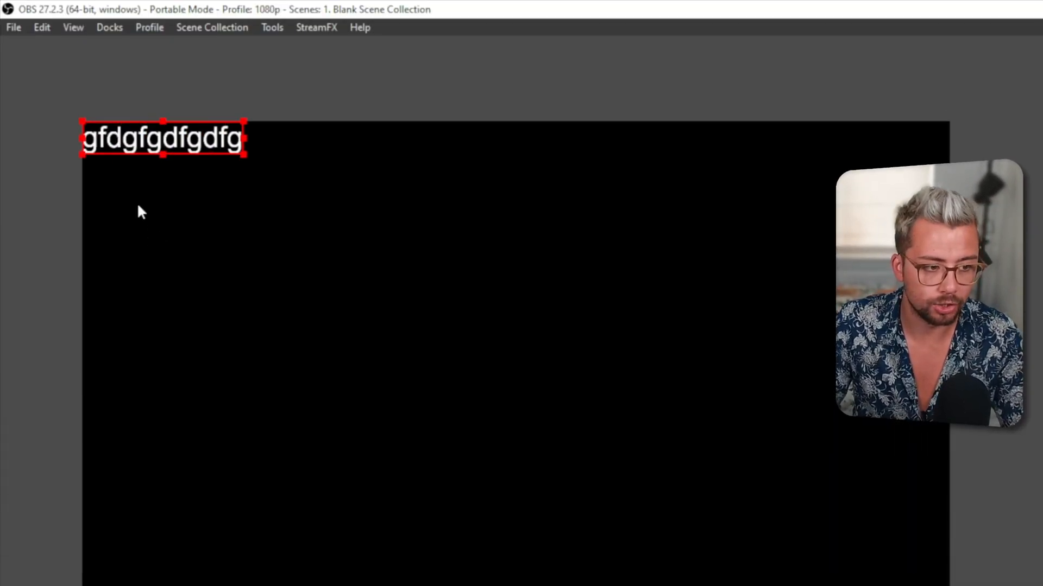
Step: Finish with the cleared First Ever Chatter text source and switch to the Streamer.bot window
scroll(down, 3)
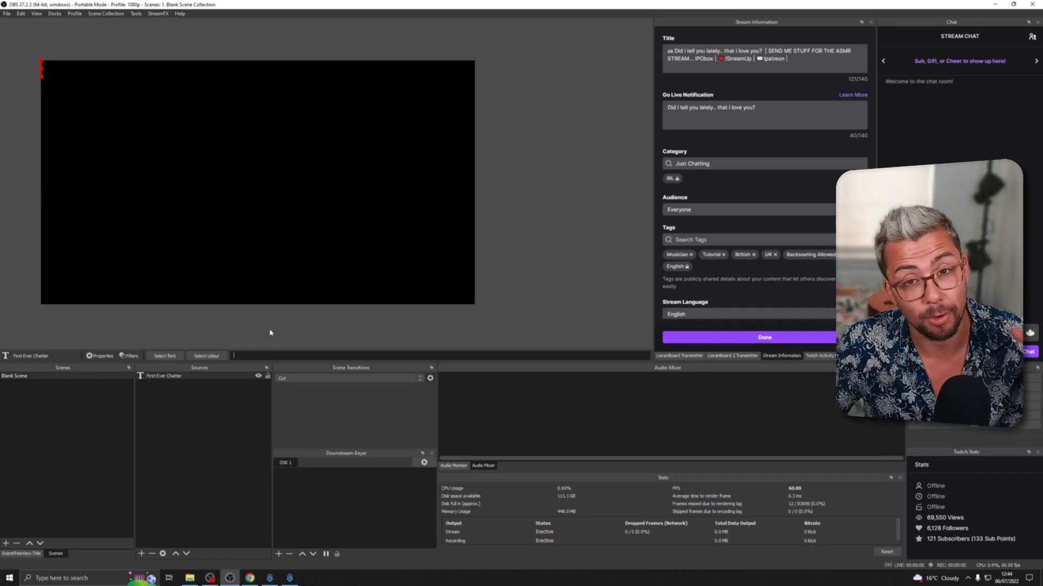
click(269, 578)
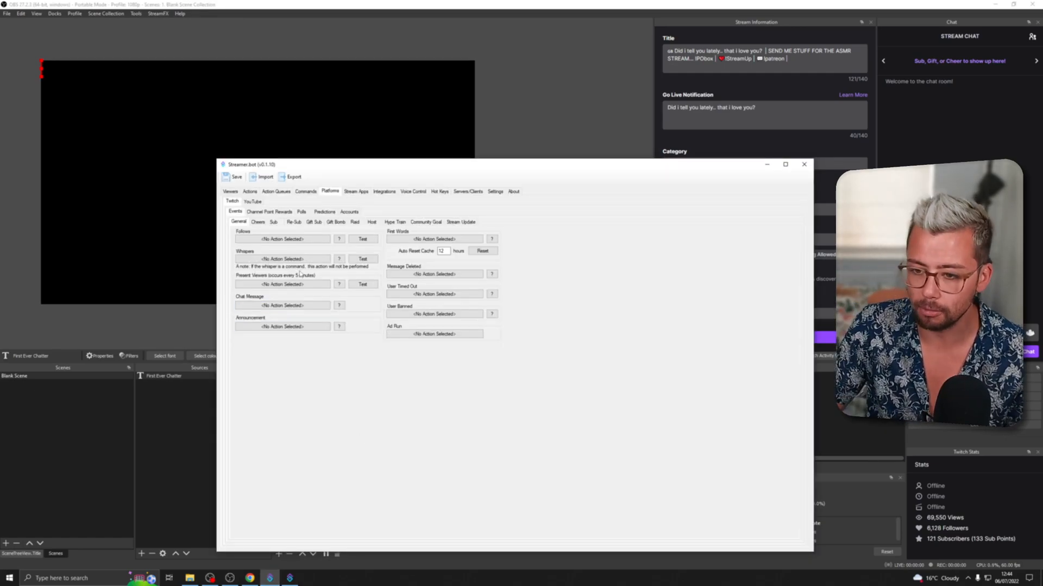
click(249, 192)
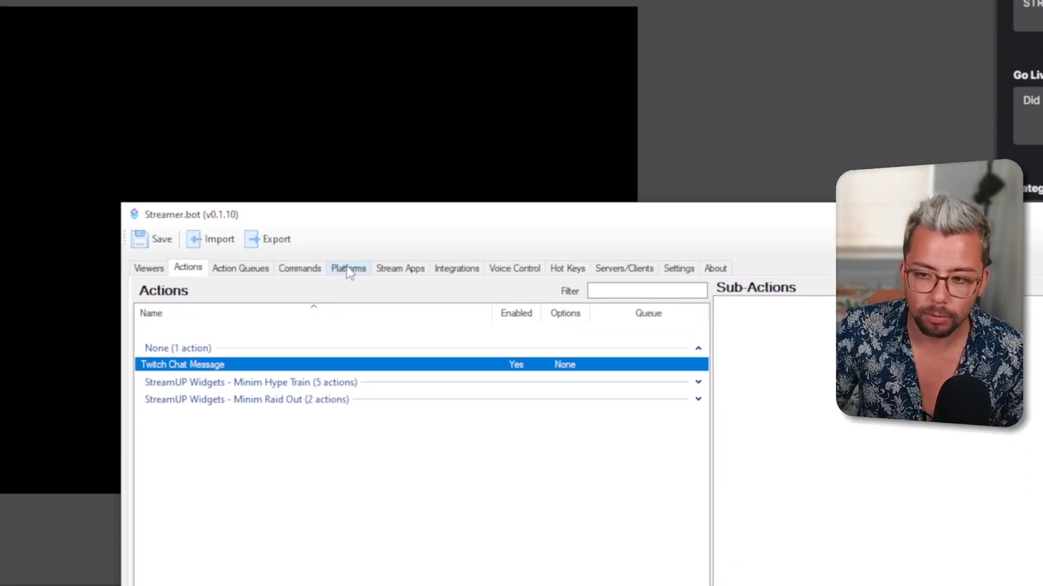
click(348, 268)
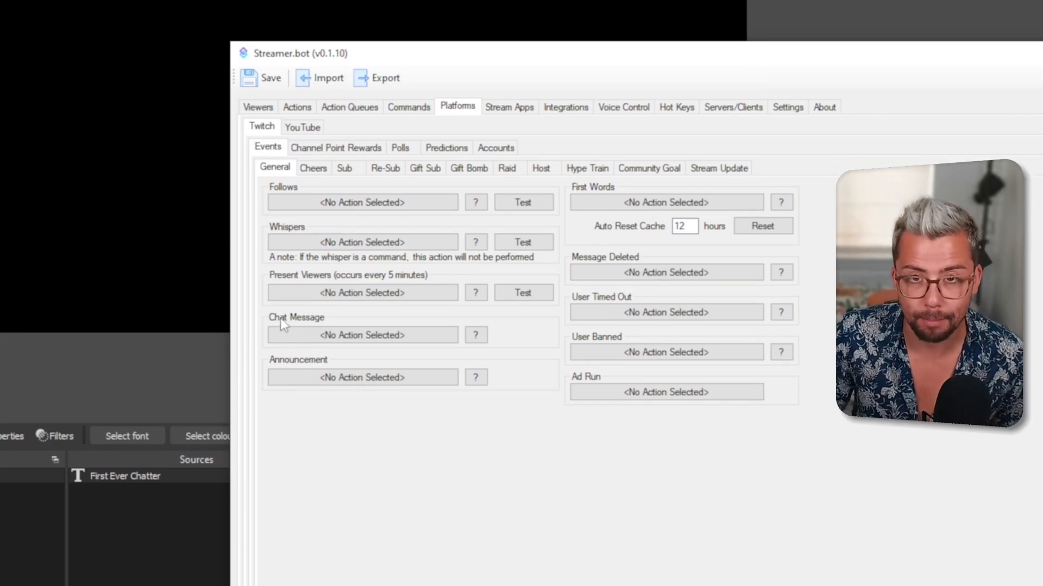
Step: Assign the Twitch Chat Message action to the Twitch General Chat Message event
click(361, 335)
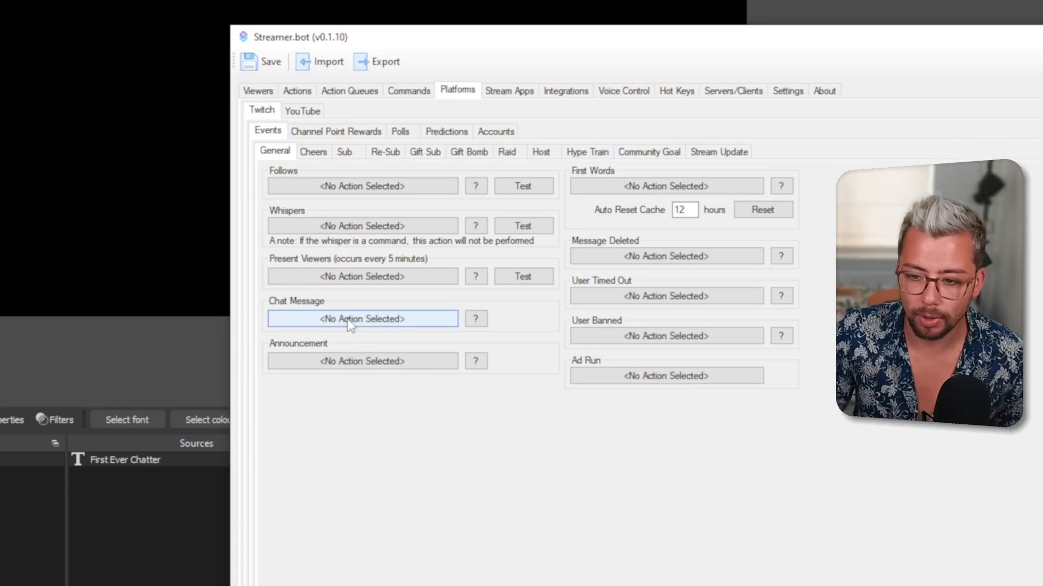
click(361, 319)
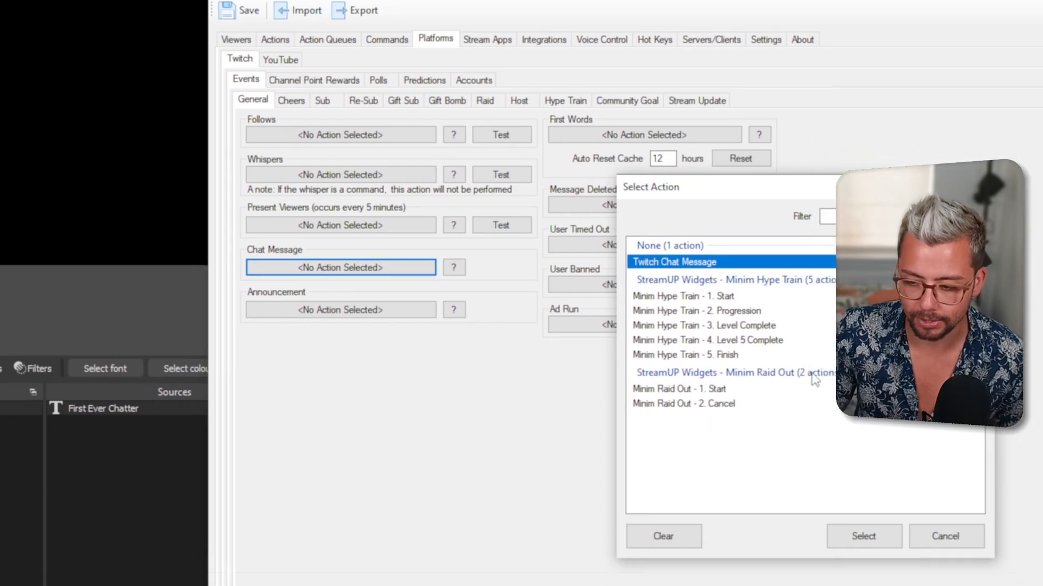
click(862, 536)
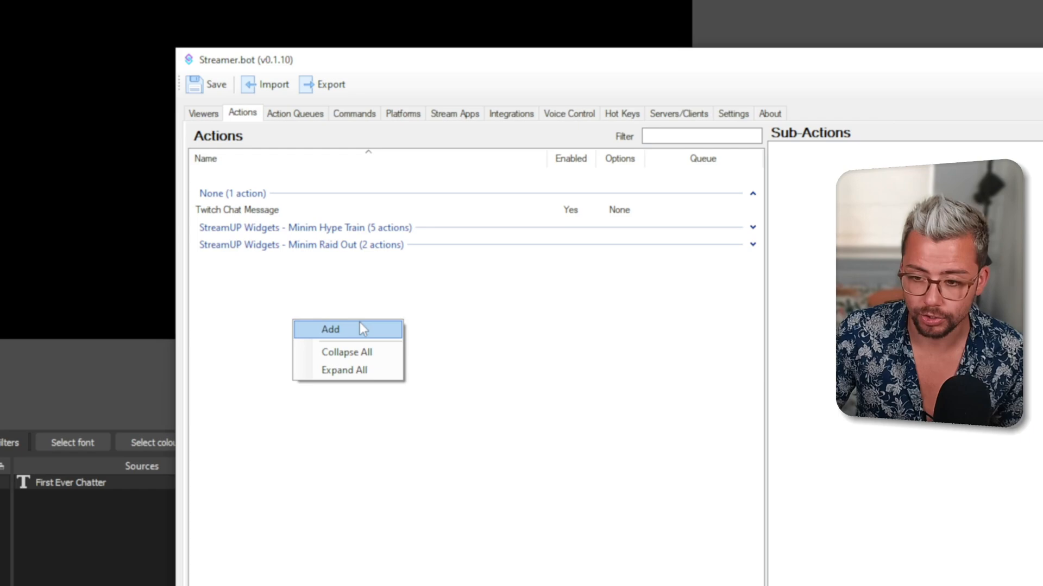
Step: Add an action named 'First Ever Chatter', select it and bring up its sub-action menu
click(330, 329)
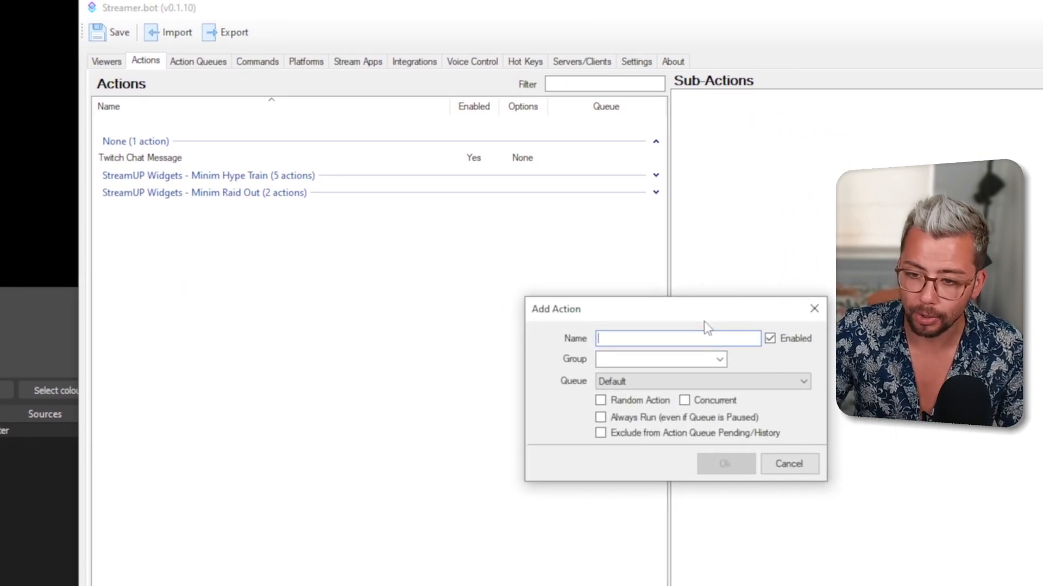
text(First)
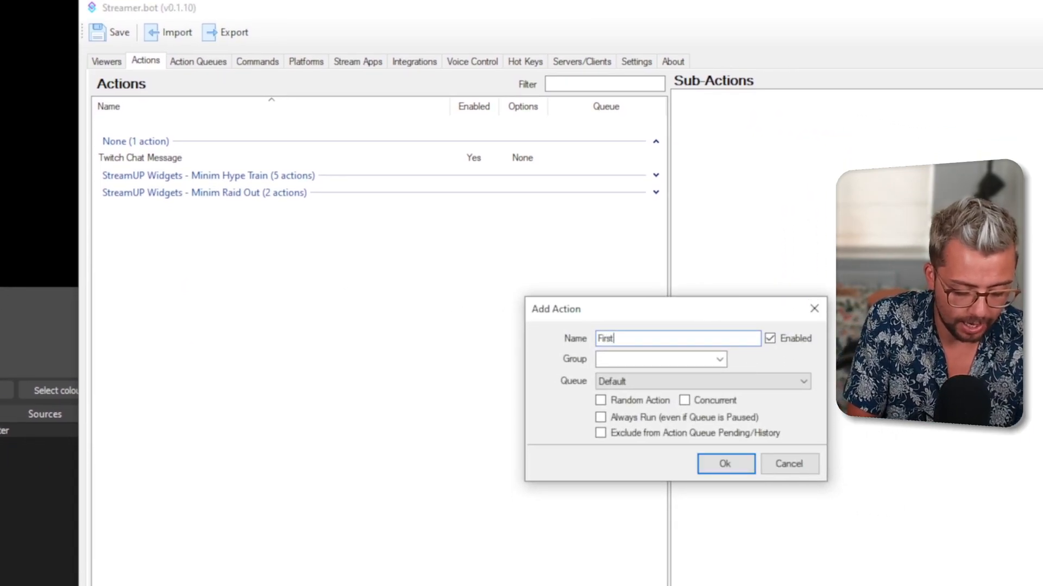
click(724, 464)
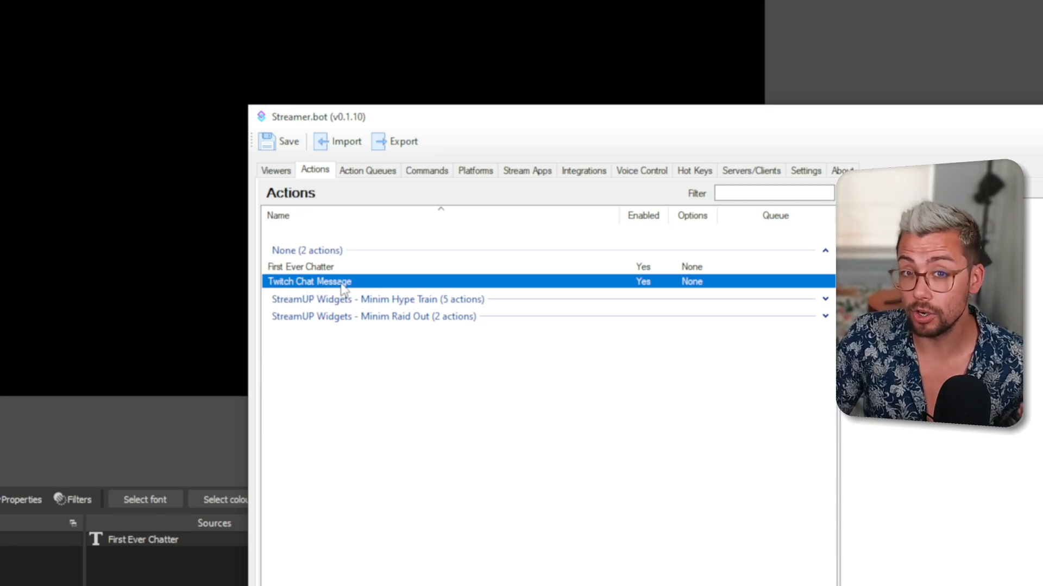
click(300, 272)
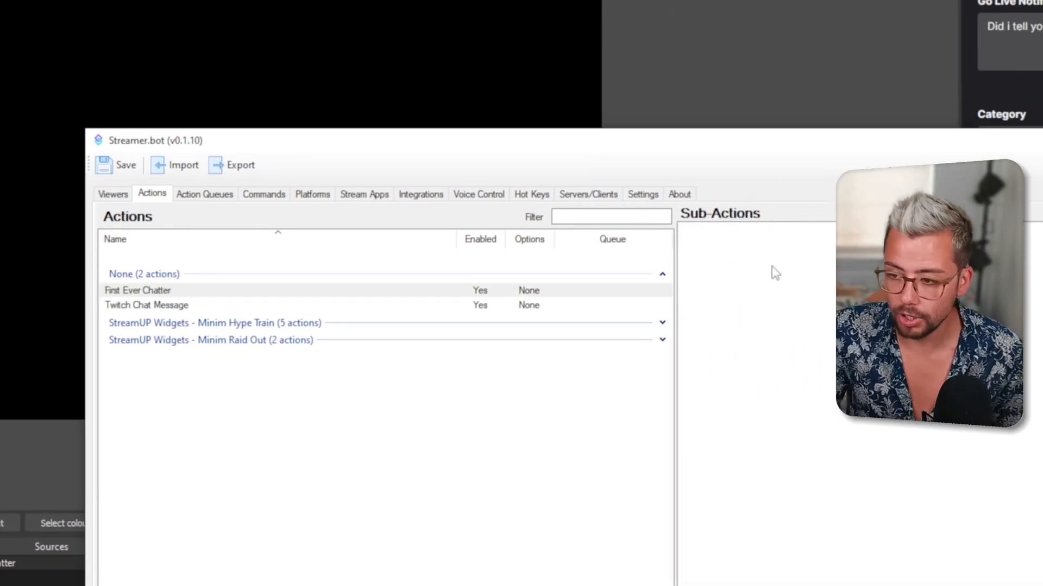
right_click(745, 273)
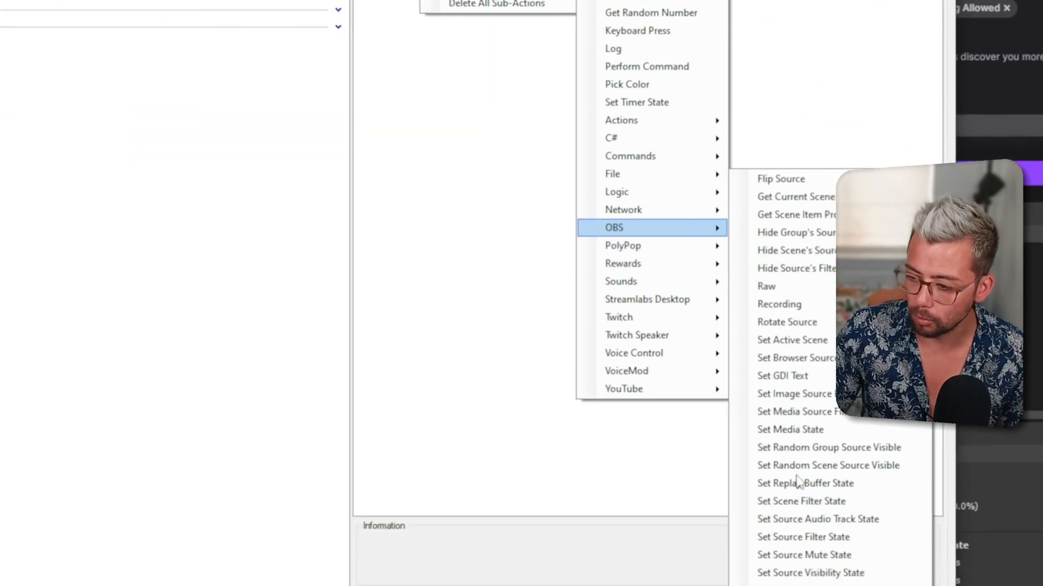
Step: Add an OBS Set GDI Text sub-action targeting First Ever Chatter in Blank Scene
click(782, 376)
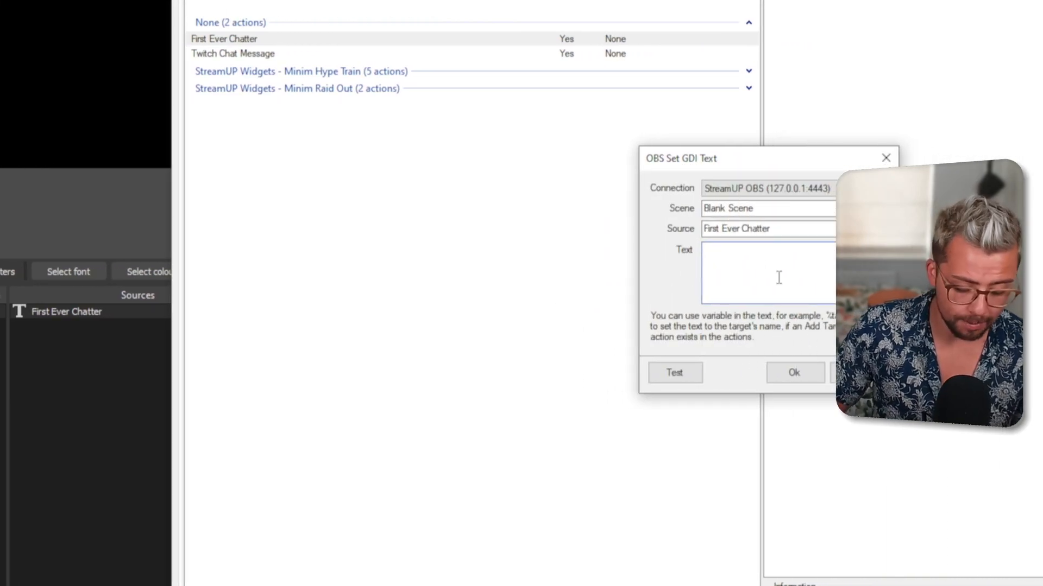
text(%)
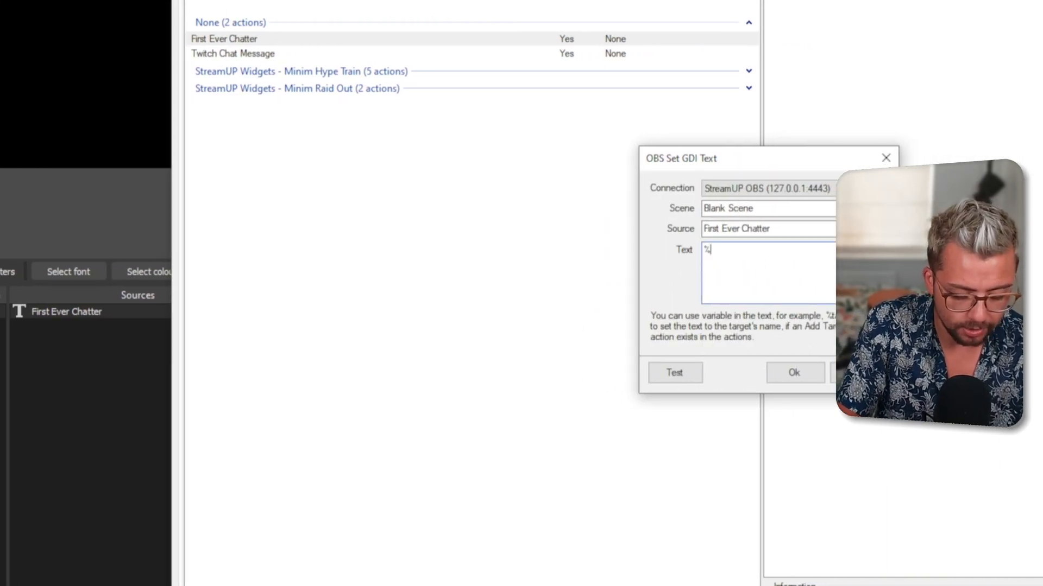
Step: Enter the text '%user% welcome to the channel for the first time!' for the GDI Text sub-action
text(user%)
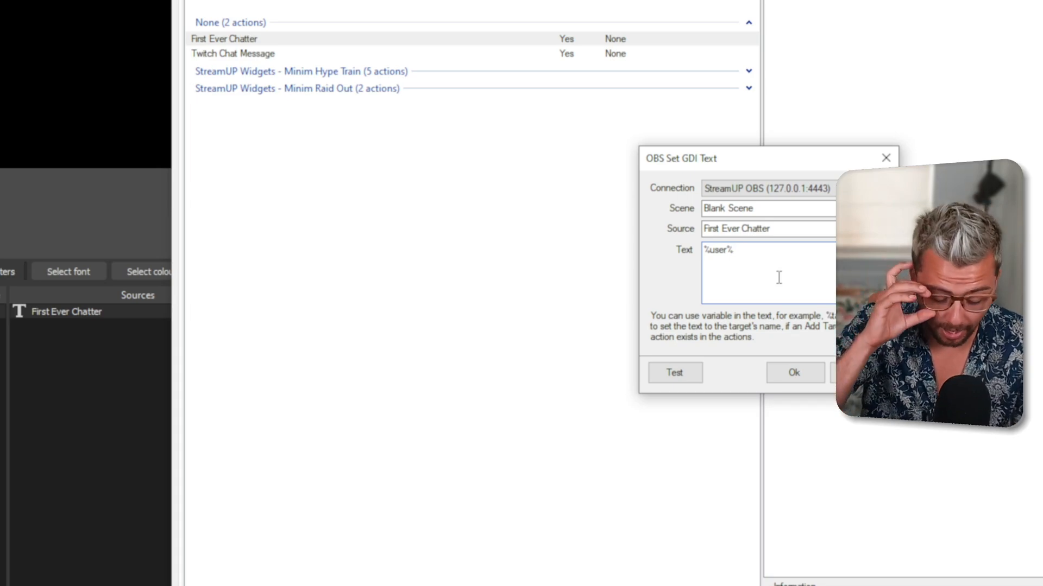
text(well)
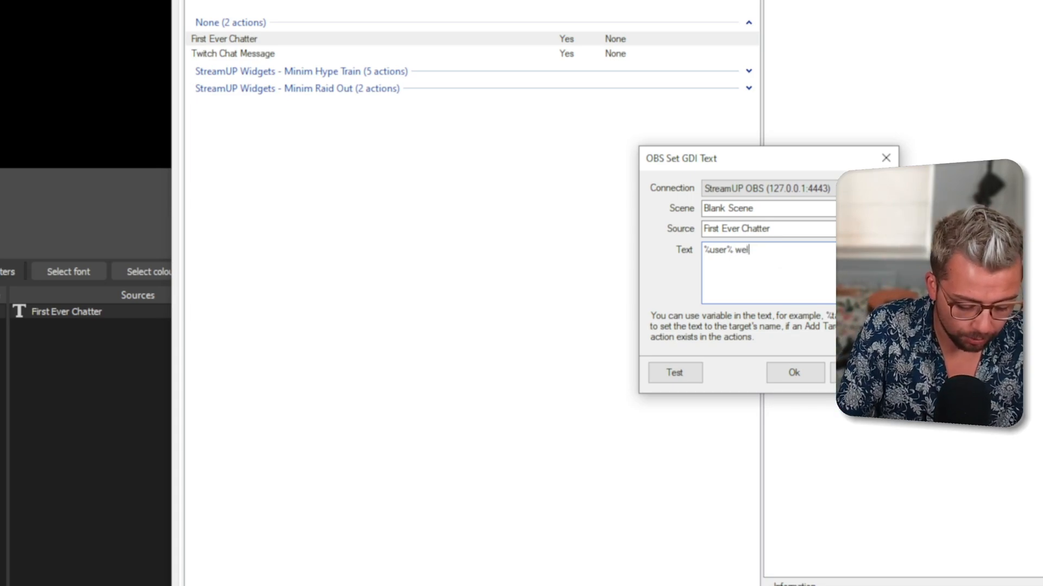
text(come to the channel)
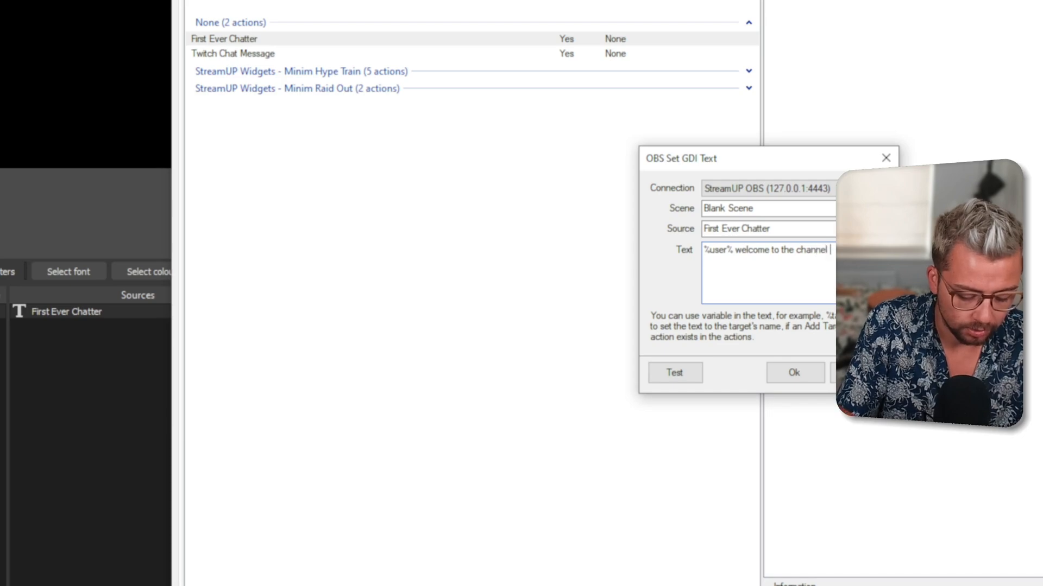
text(fo)
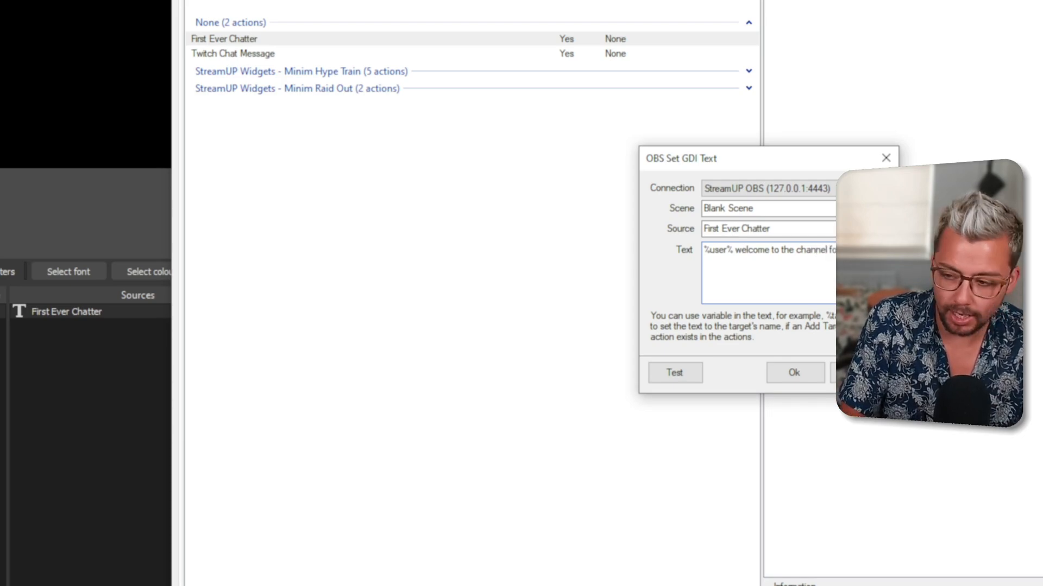
text(time!)
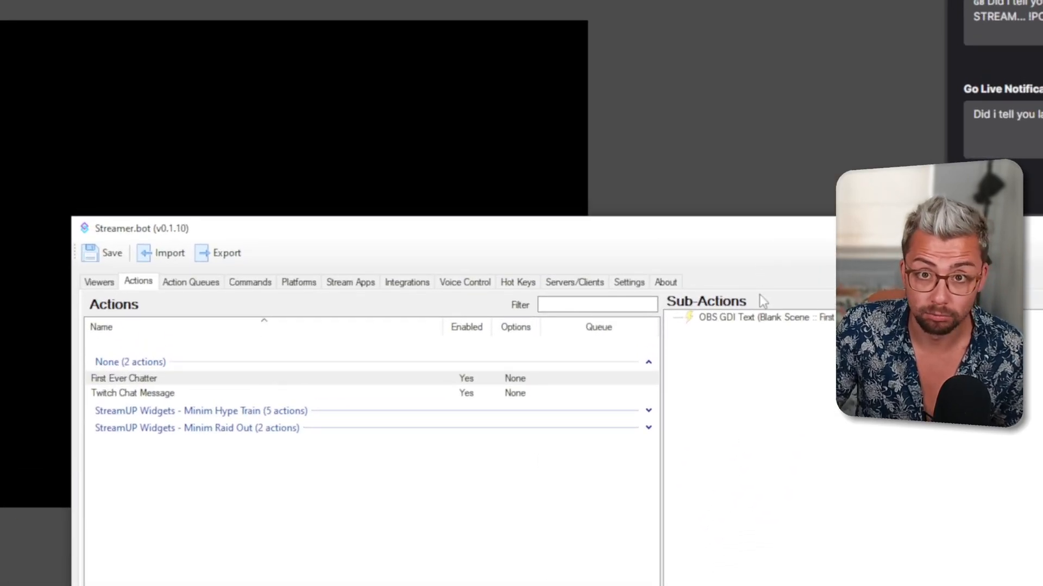
mouse_move(725, 309)
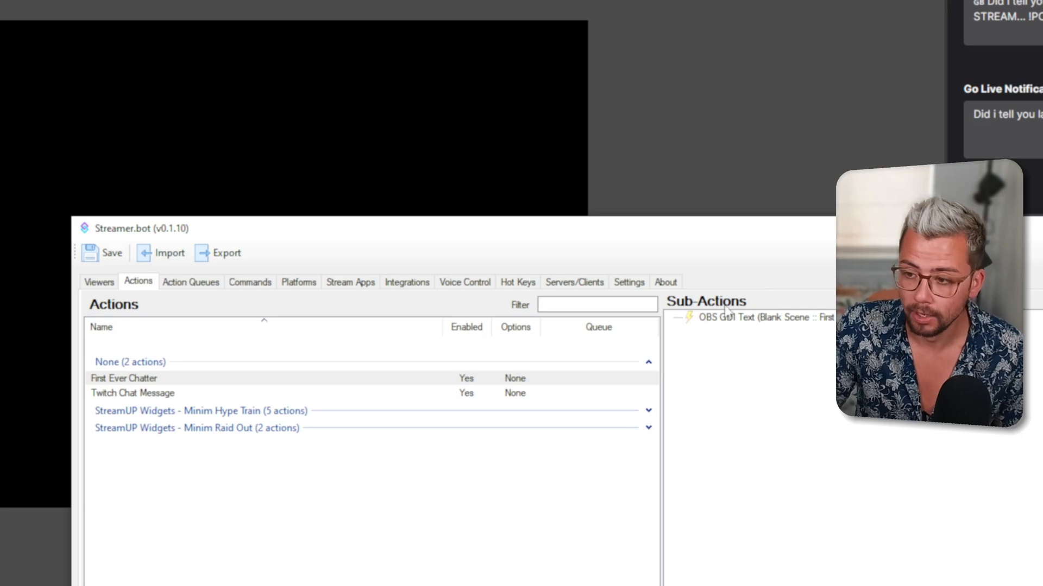
Step: Give Twitch Chat Message a Twitch Add Target Info sub-action with Source Type User
click(133, 393)
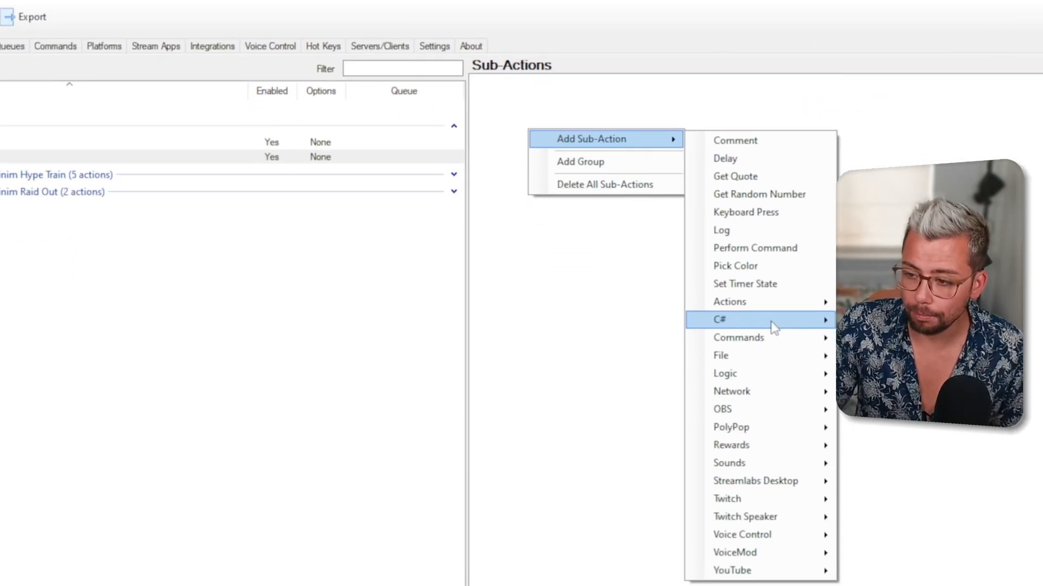
mouse_move(758, 333)
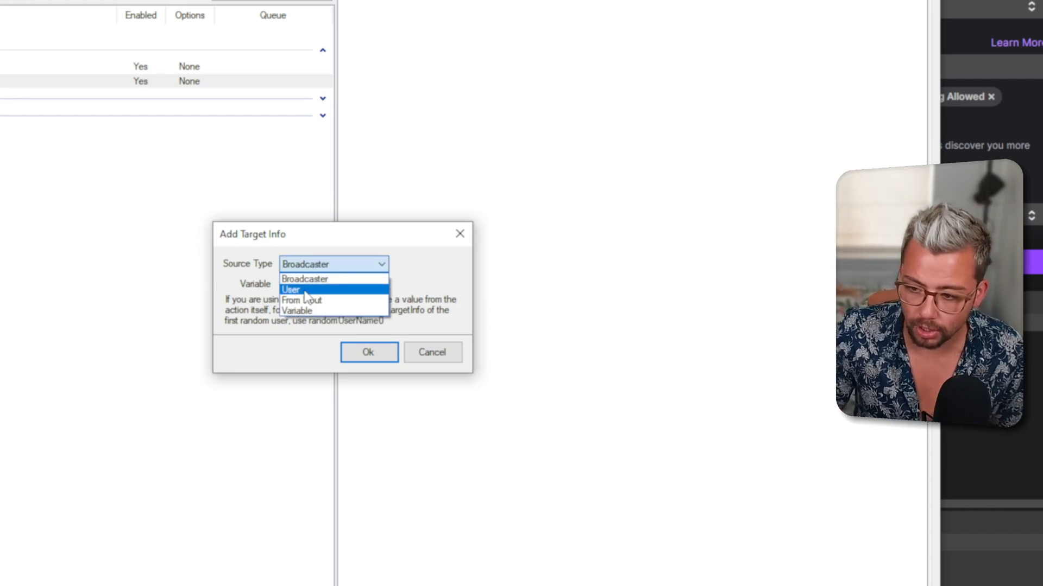
click(291, 290)
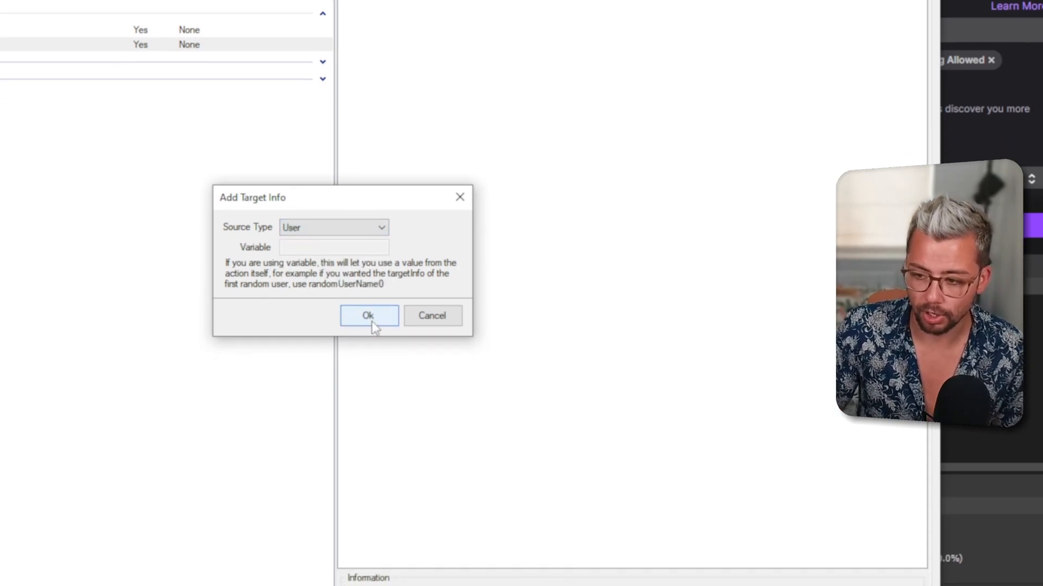
click(368, 315)
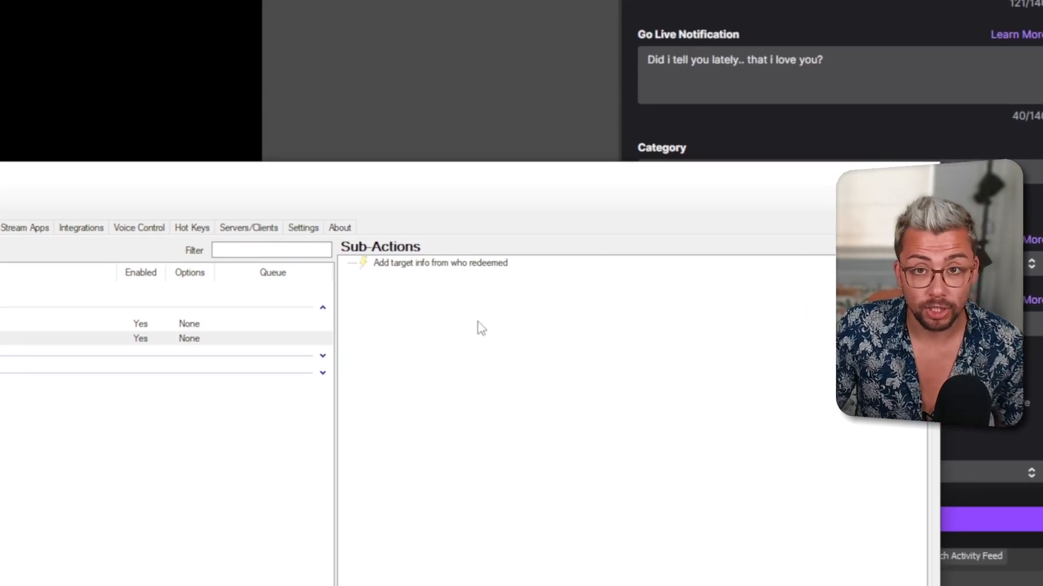
Step: Add a Logic If/Else sub-action comparing variable firstMessage Equals value true
right_click(481, 328)
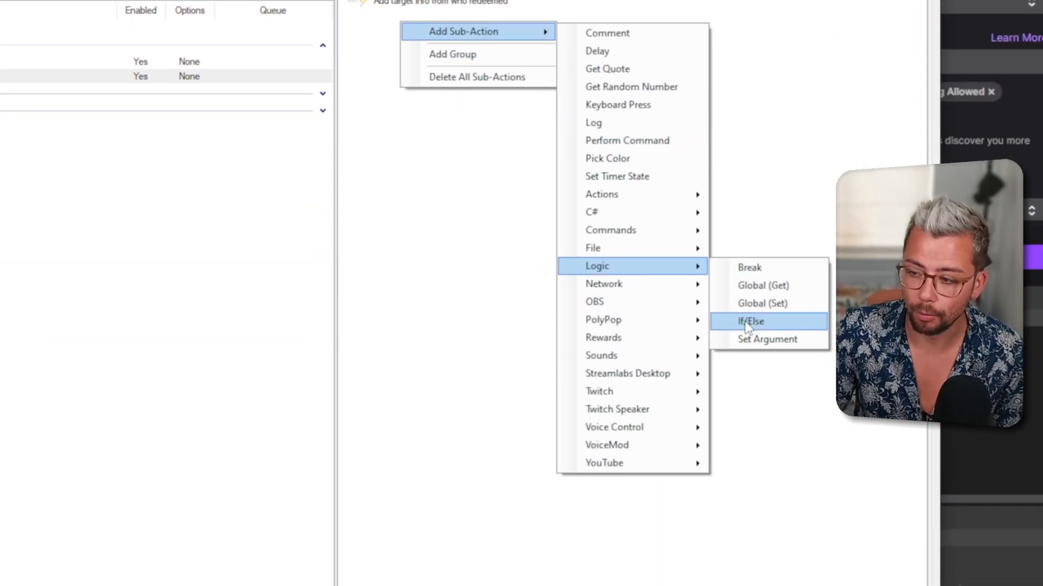
mouse_move(777, 326)
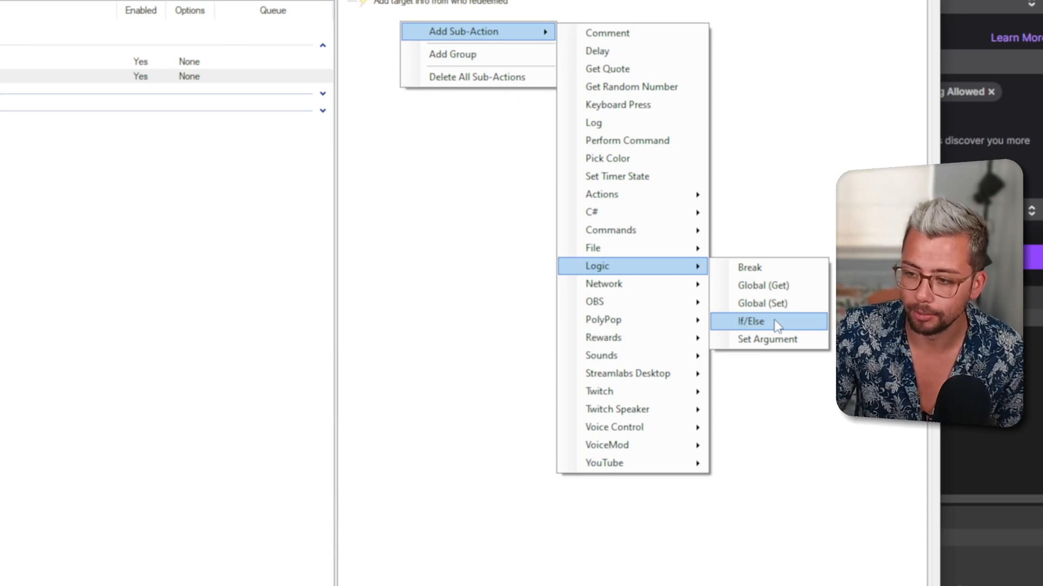
click(750, 322)
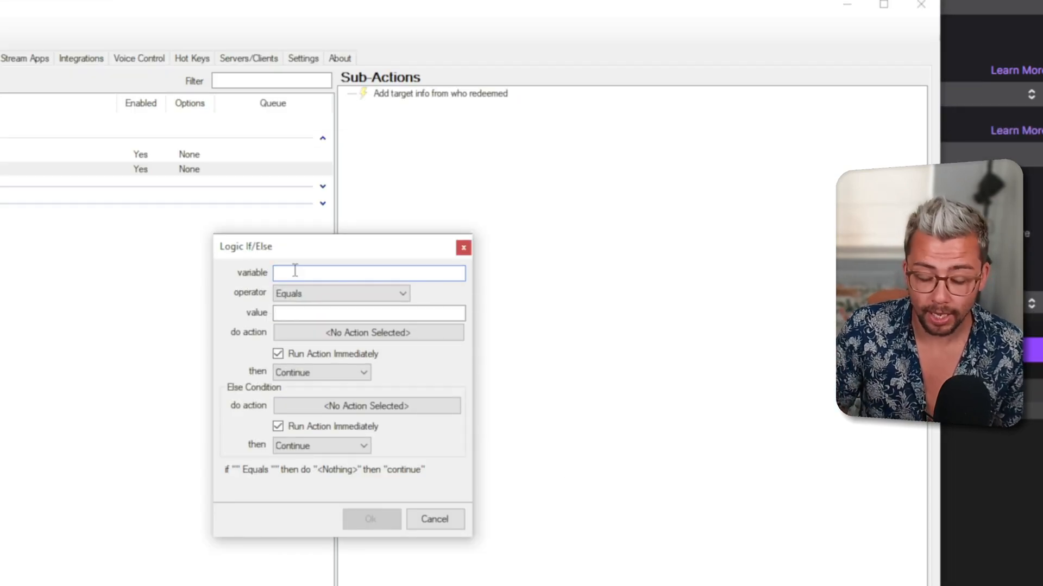
text(firstMe)
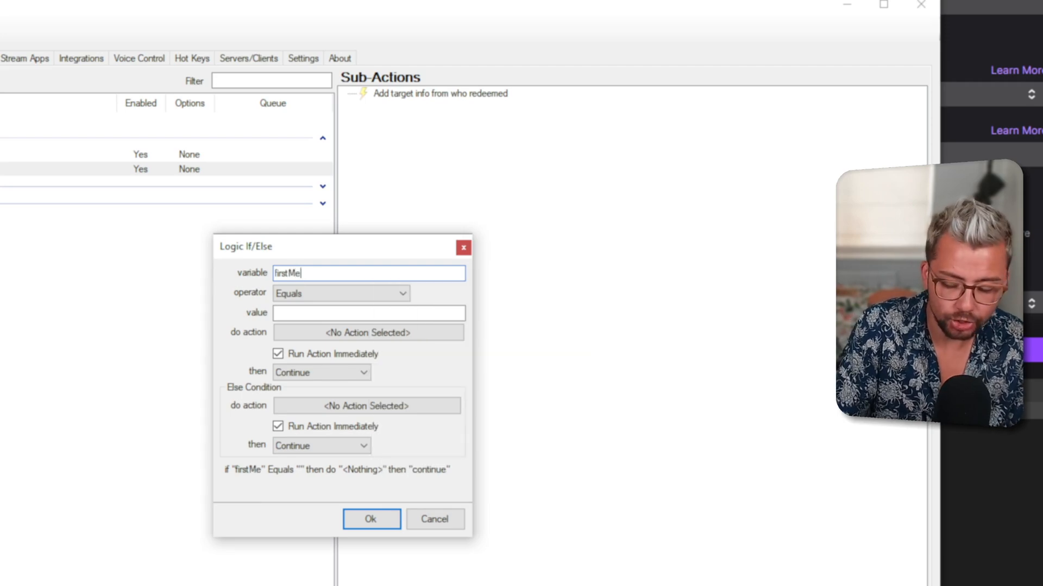
text(ssage)
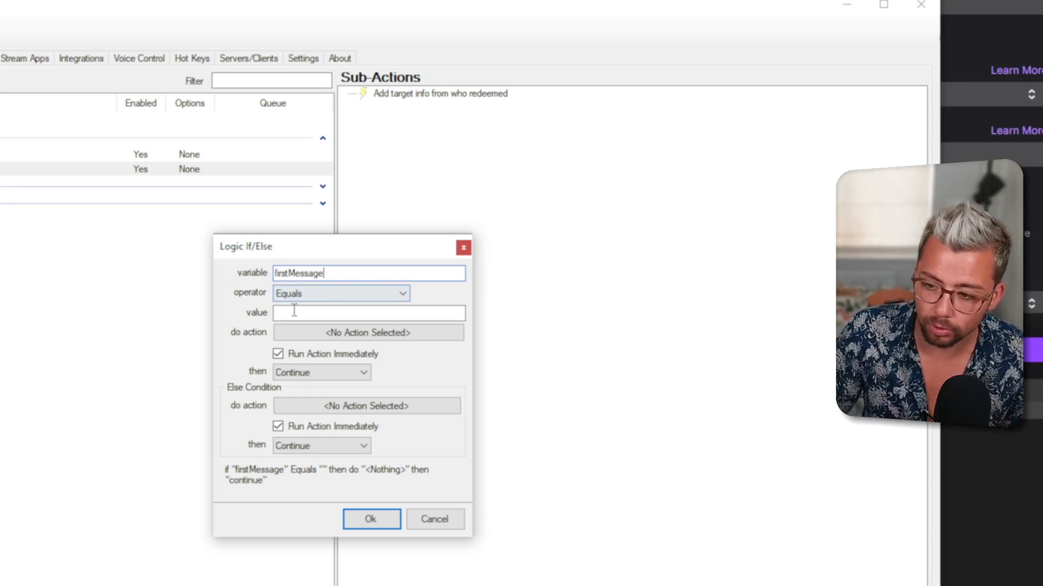
text(true)
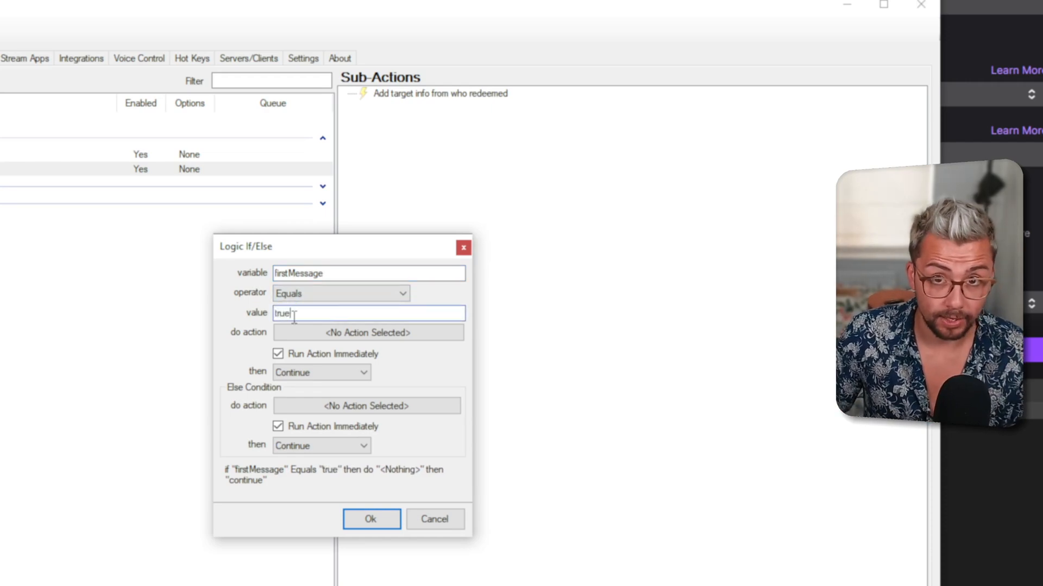
Step: Have the If/Else run First Ever Chatter then Break, and save the condition
click(366, 333)
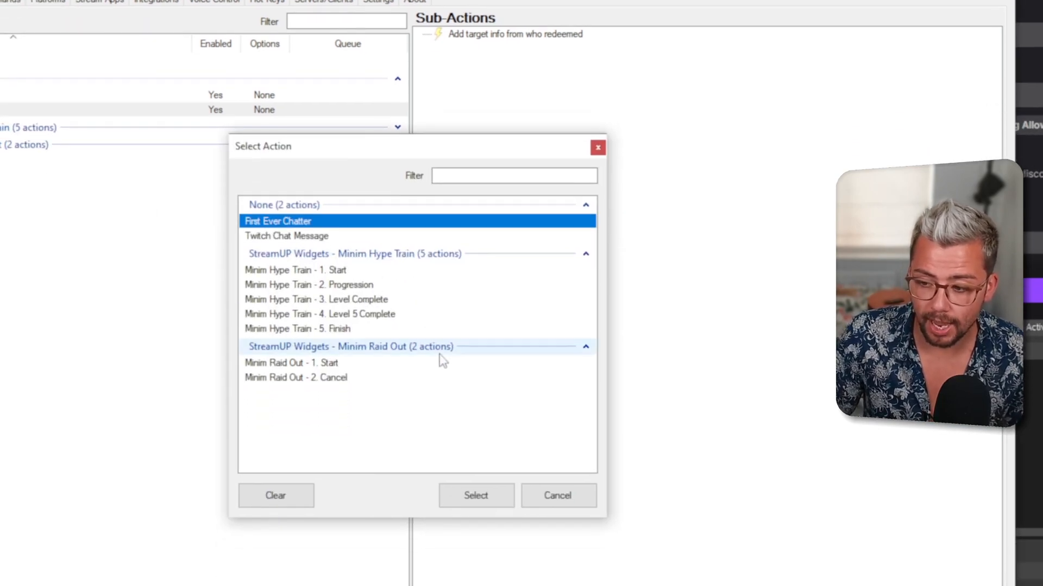
click(476, 495)
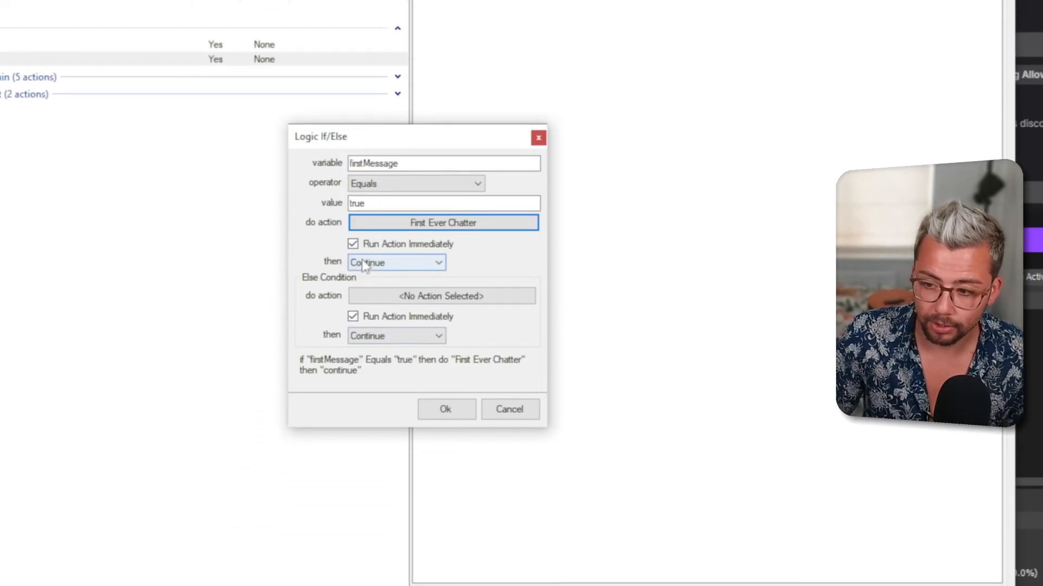
click(395, 262)
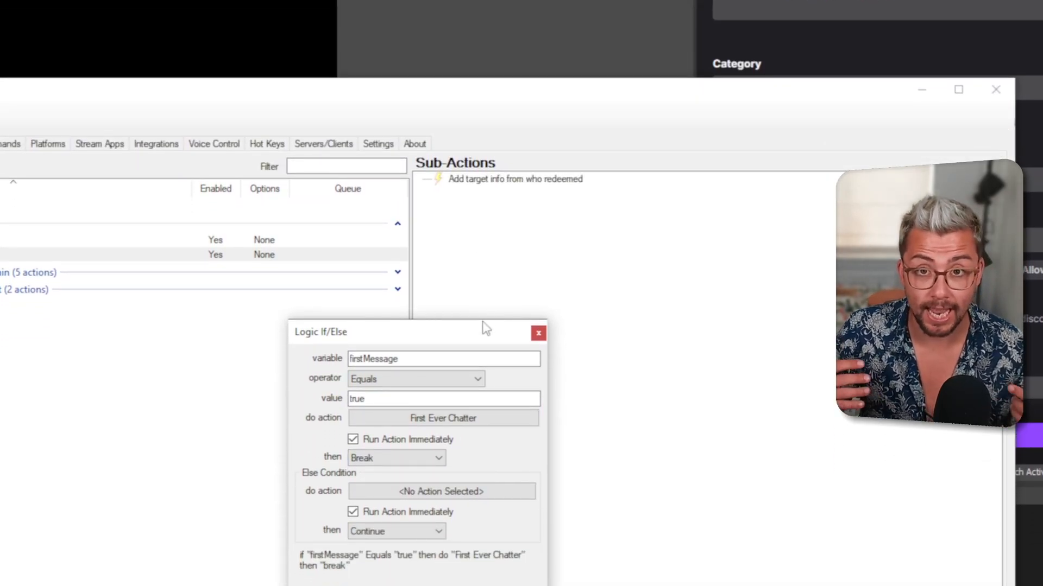
scroll(down, 3)
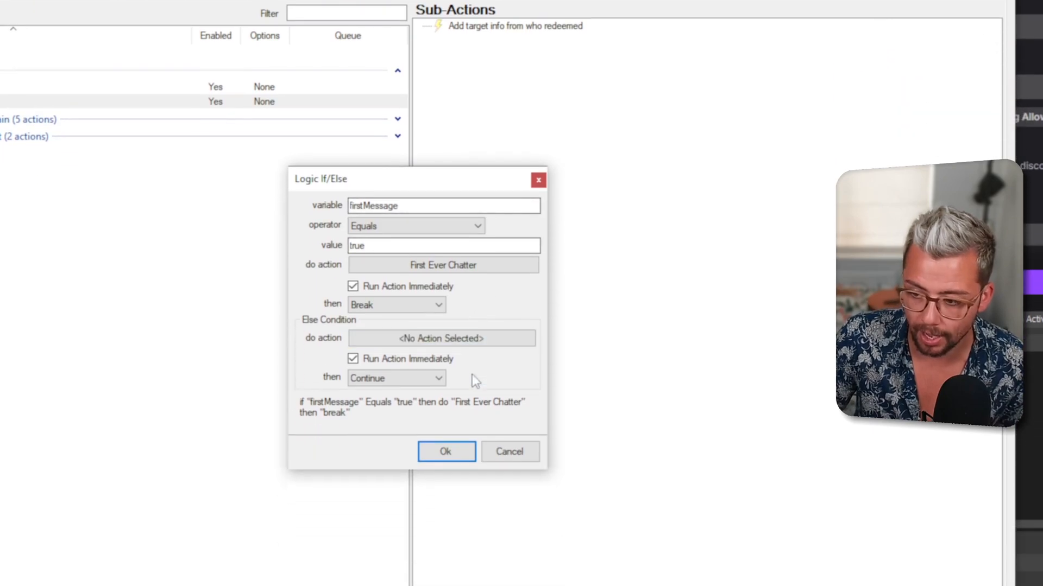
click(445, 452)
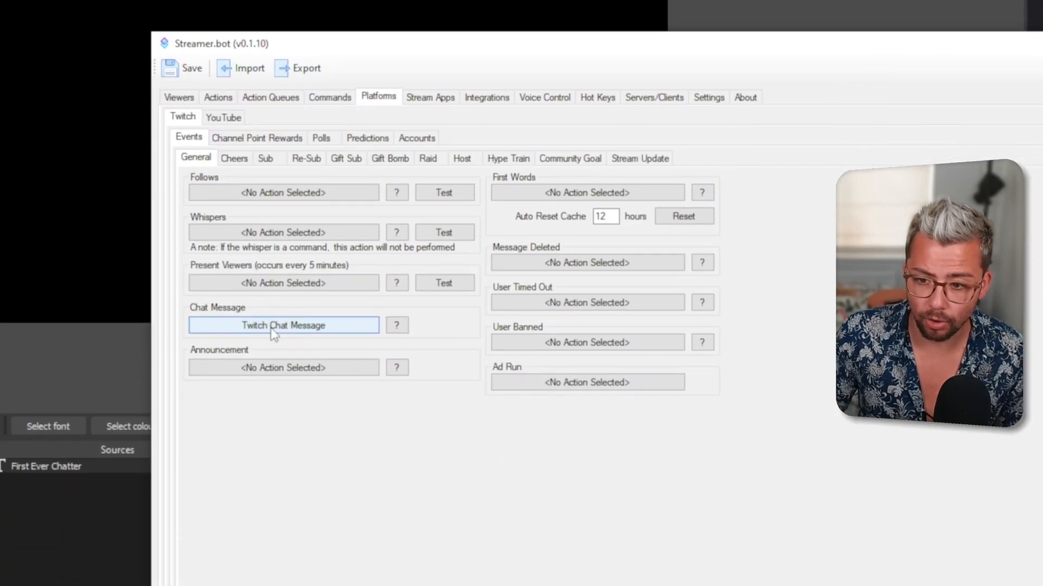
Step: Return to the Actions tab showing the Twitch Chat Message sub-actions list
click(217, 97)
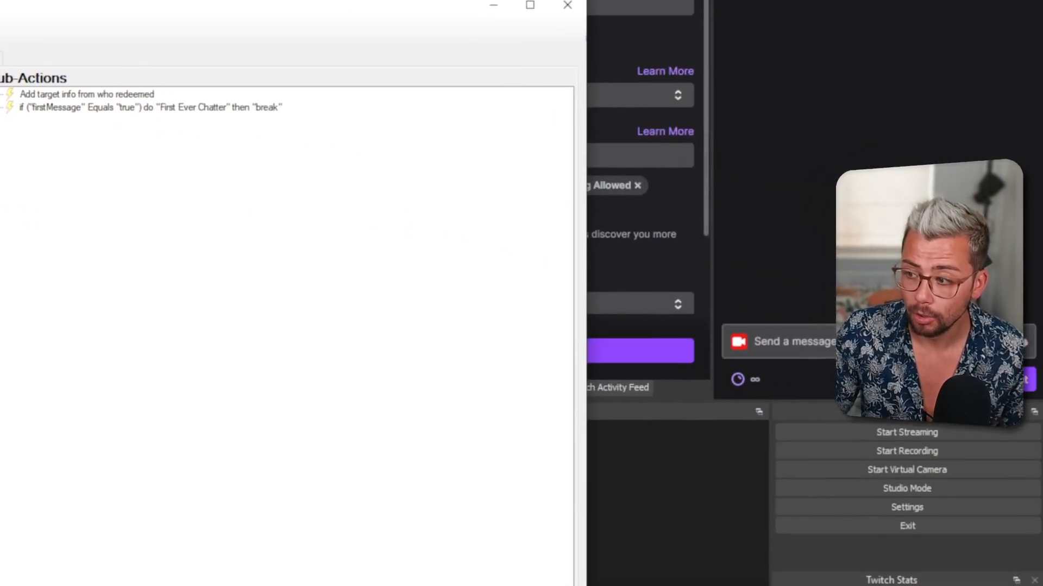
click(566, 5)
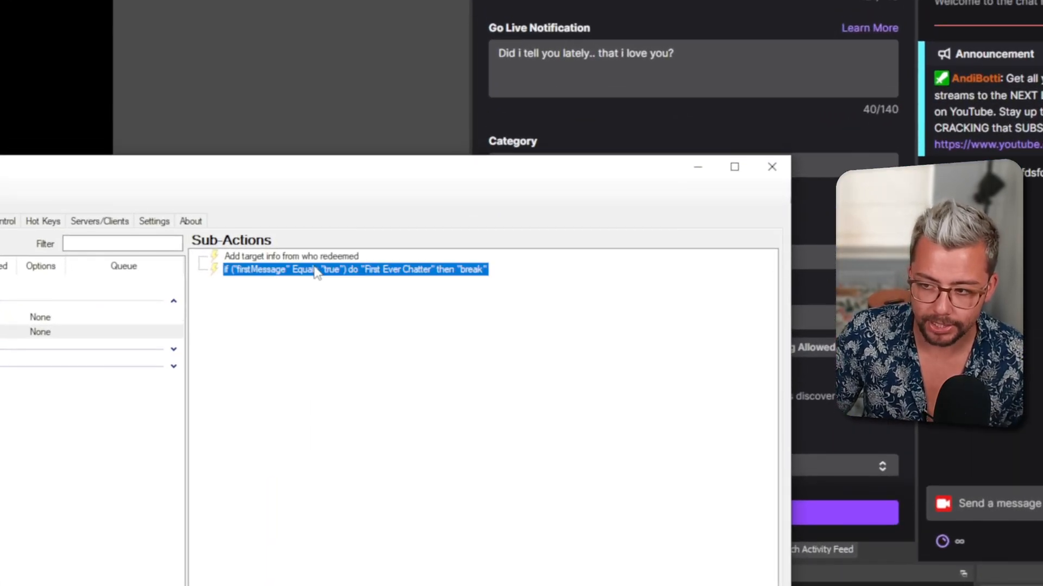
Step: Change the firstMessage If/Else operator to Not Equals for testing
double_click(354, 269)
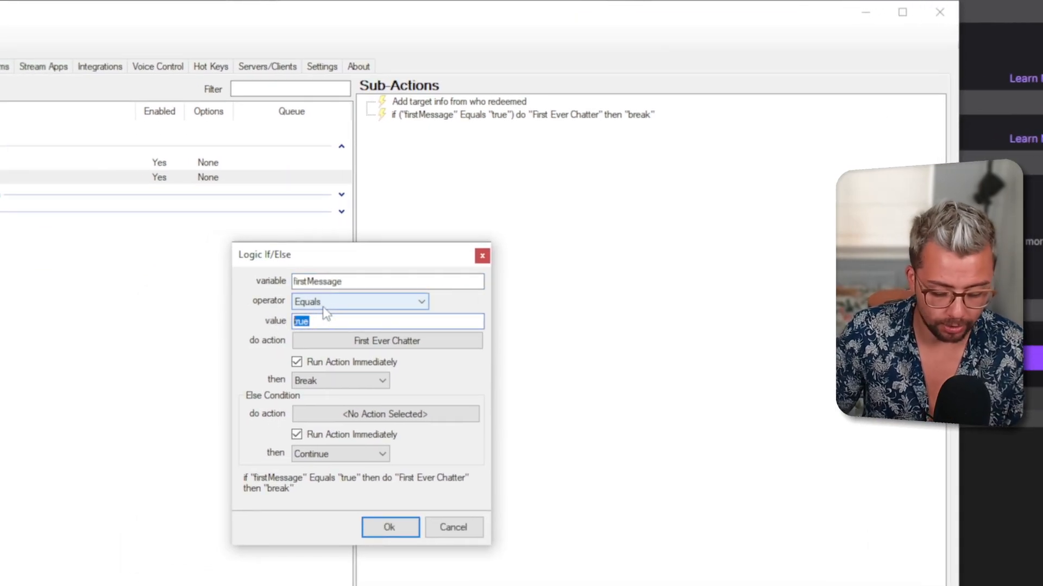
click(359, 301)
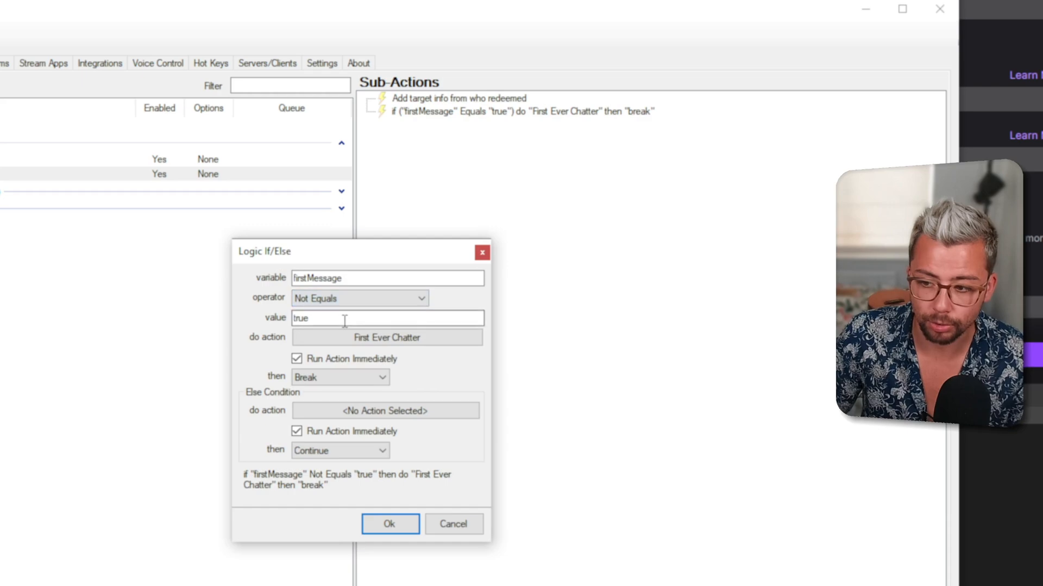
click(389, 524)
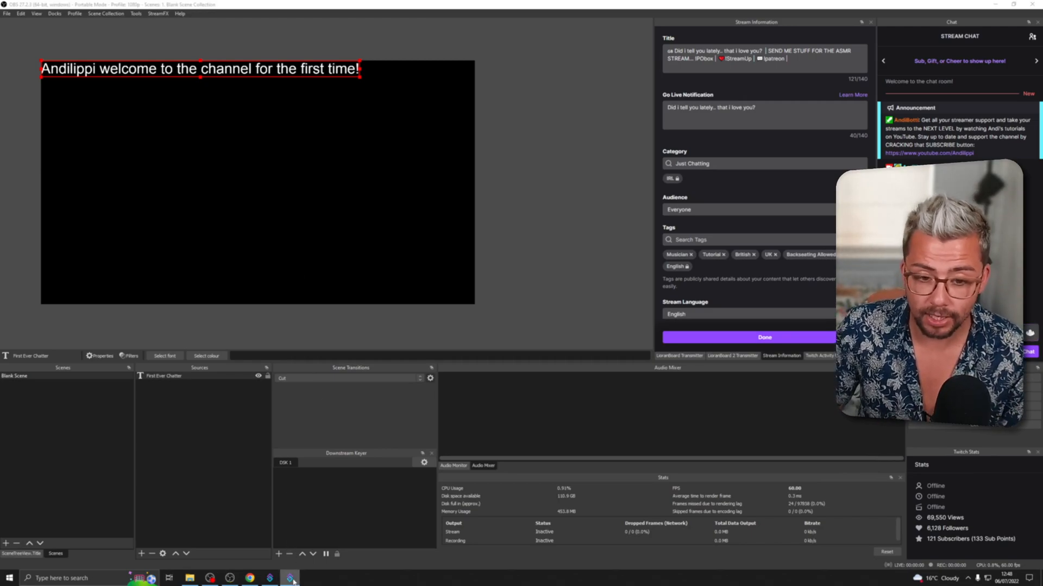
Step: Restore the firstMessage If/Else operator to Equals "true", then view the OBS welcome text
click(288, 578)
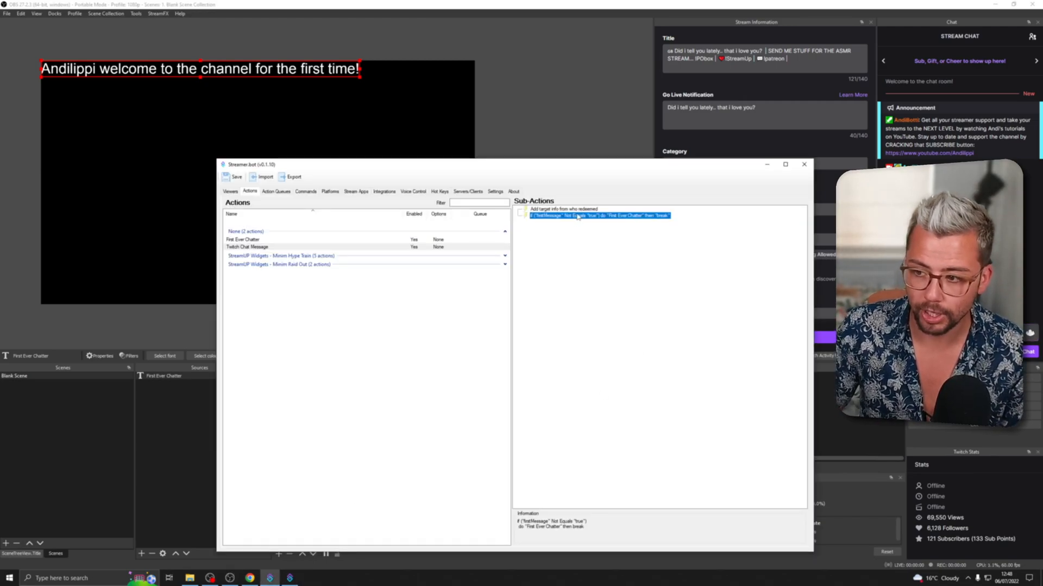
double_click(598, 215)
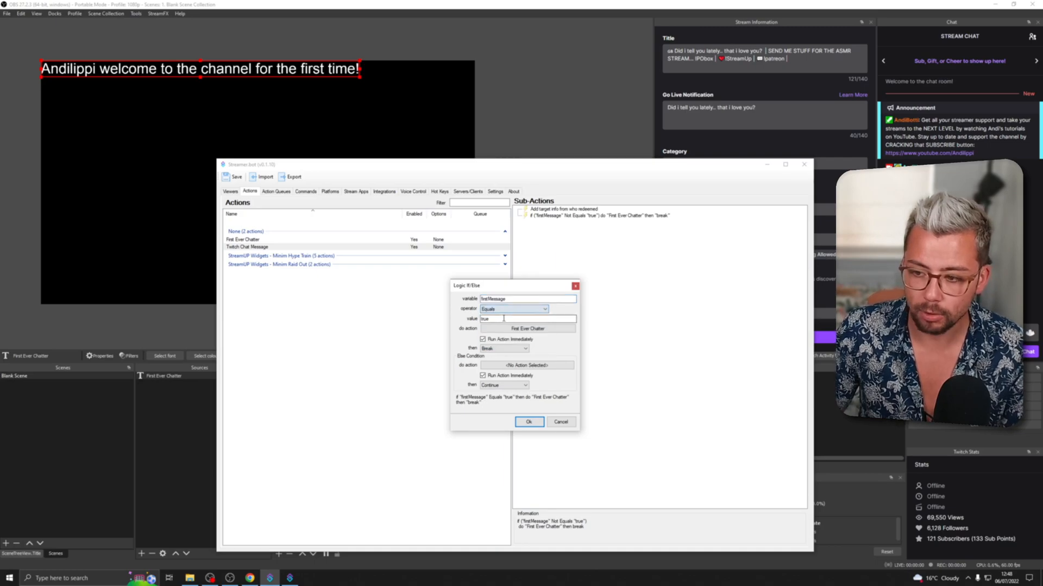
click(528, 421)
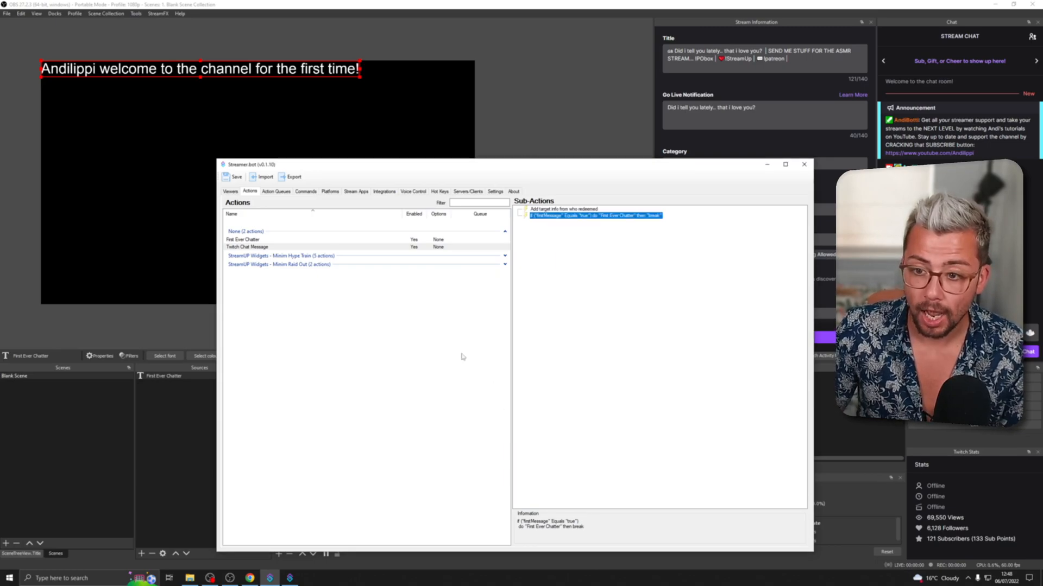
click(804, 164)
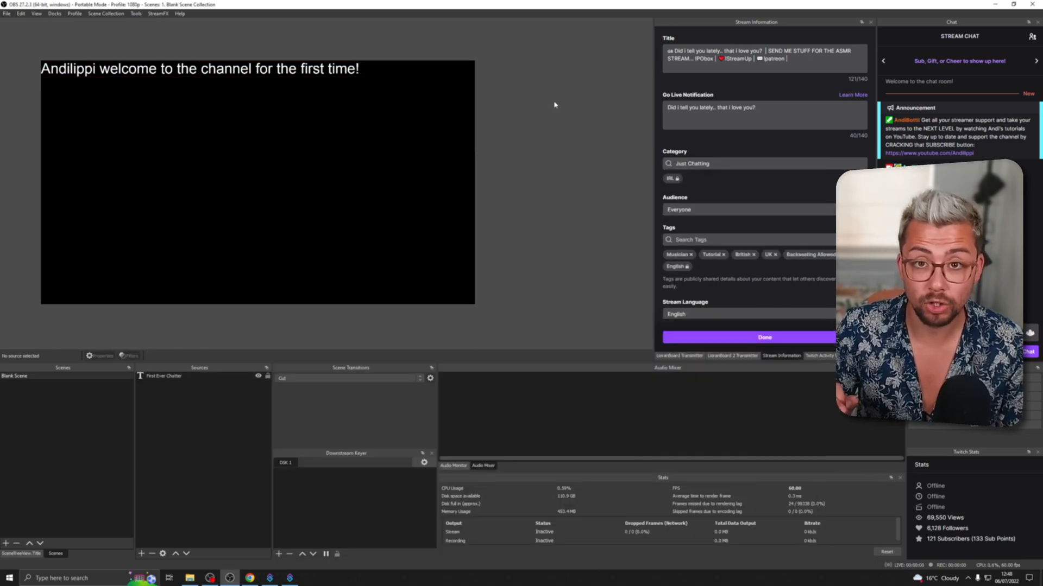